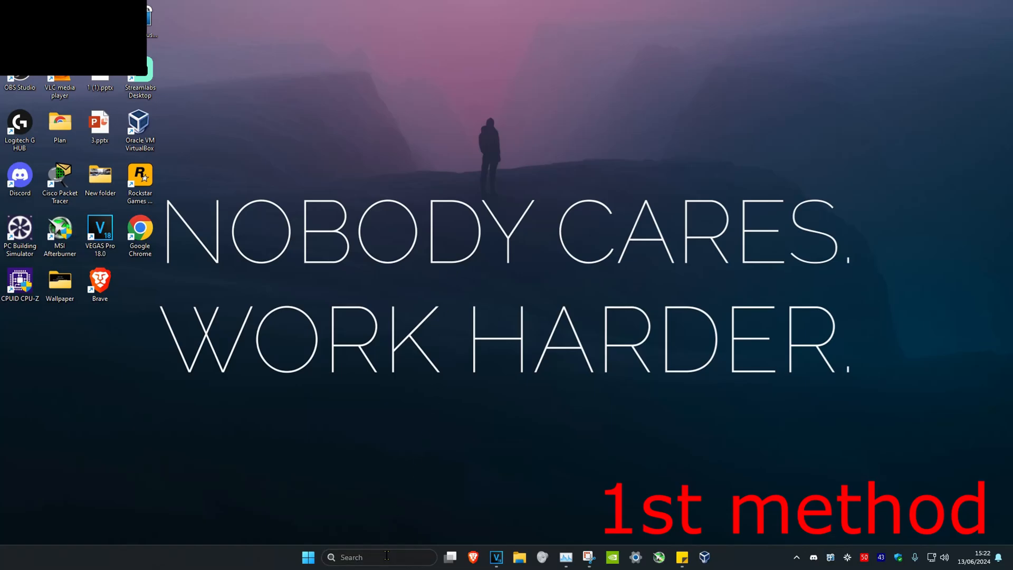
# Step: Reach the Optional updates page via Windows Update > Advanced options, which reports none available
pyautogui.write('windows update settings')
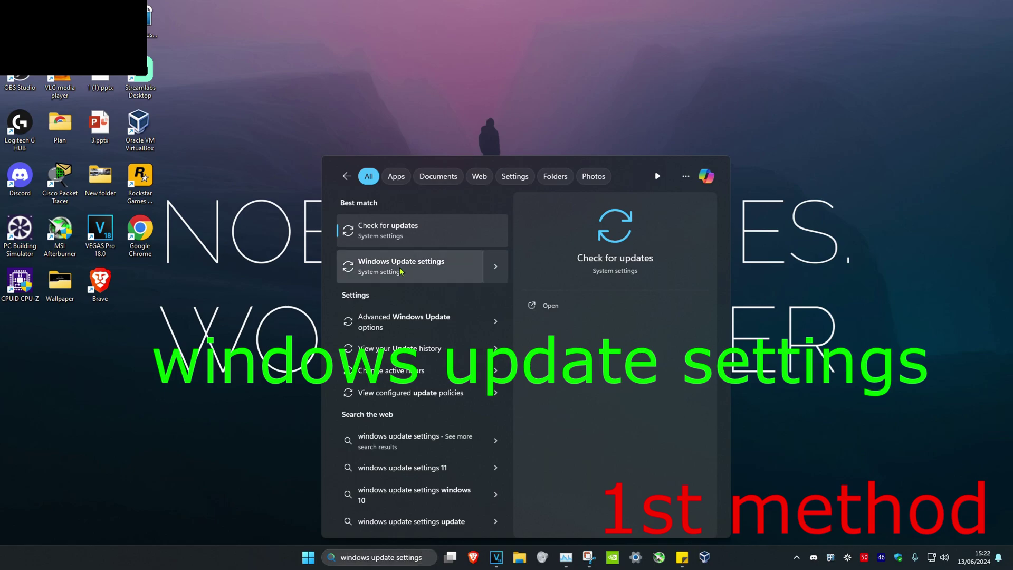
pyautogui.click(401, 266)
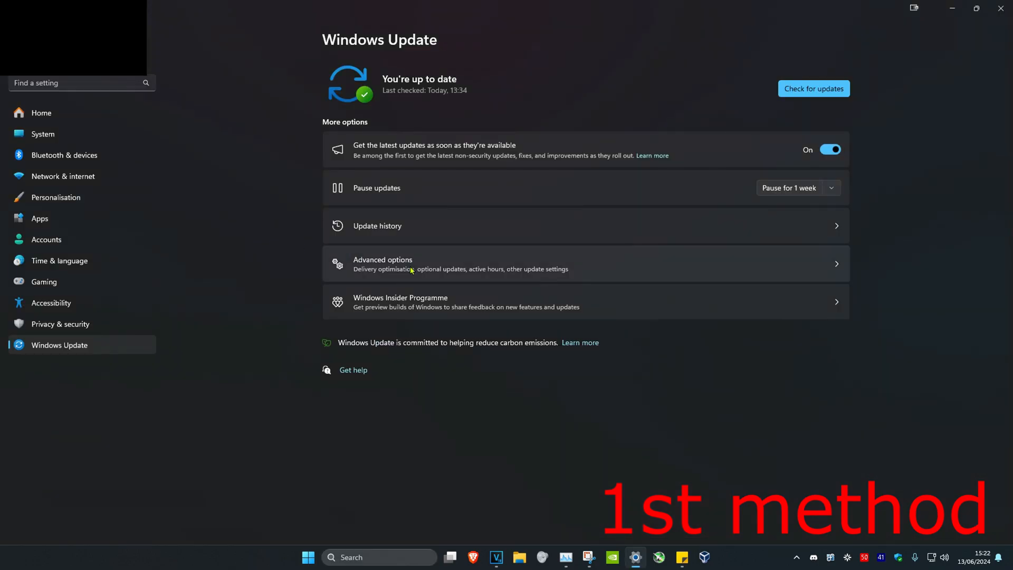
pyautogui.click(403, 264)
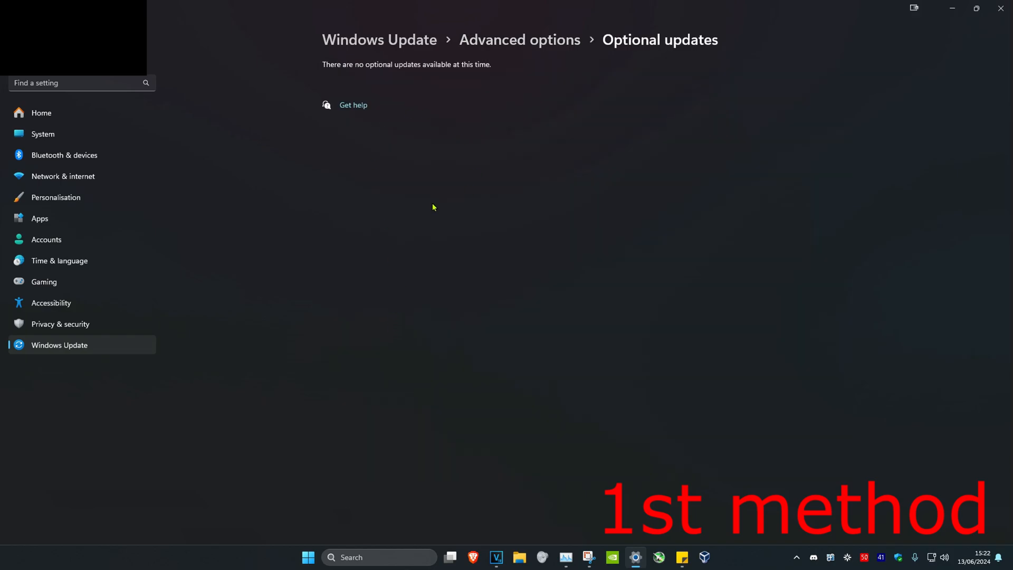
pyautogui.moveTo(789, 168)
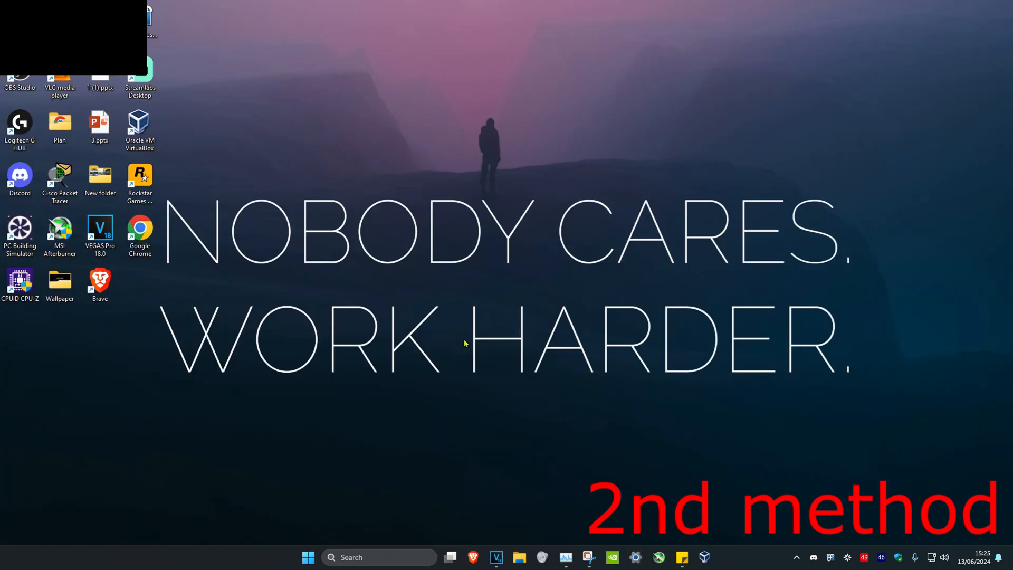
# Step: Search 'check for updates' and run a fresh Windows Update check on the up-to-date system
pyautogui.click(379, 557)
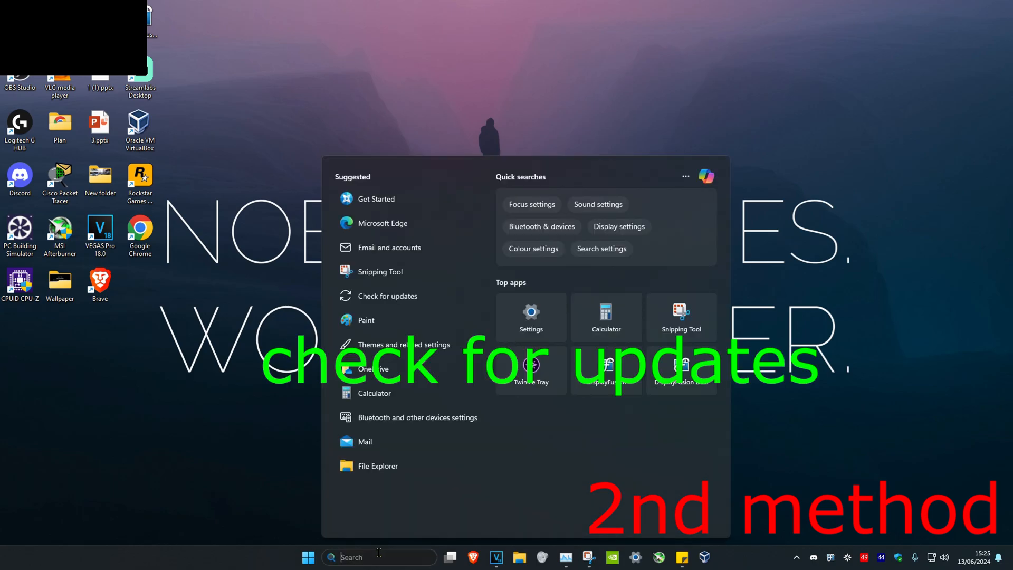
pyautogui.write('check for updates')
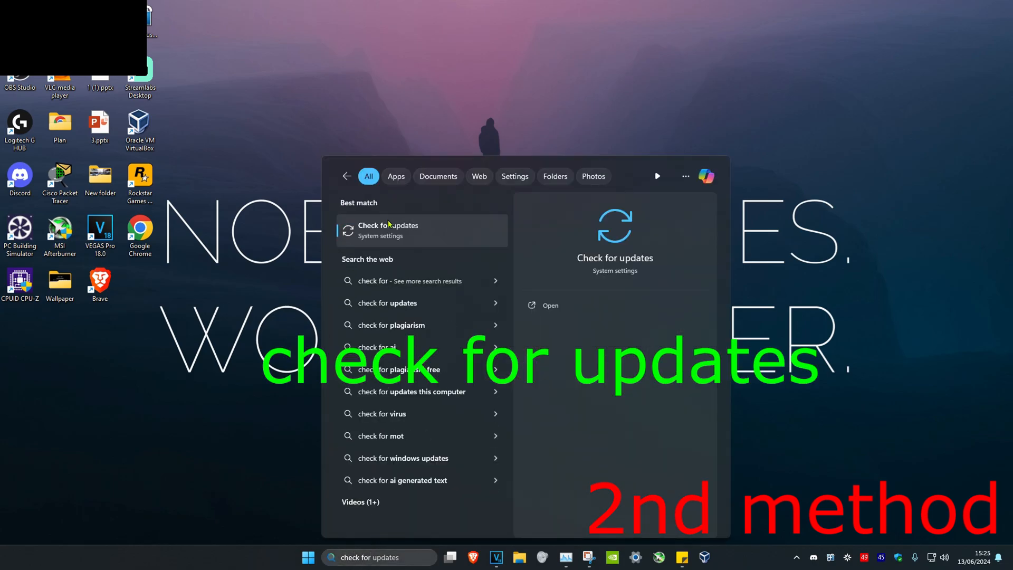
pyautogui.click(388, 230)
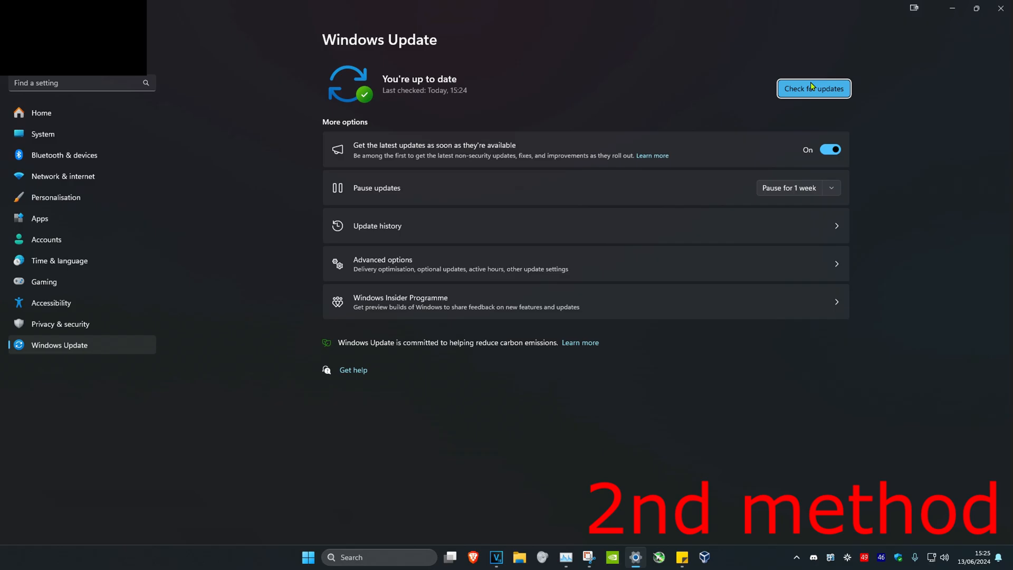
pyautogui.click(814, 88)
pyautogui.write('device')
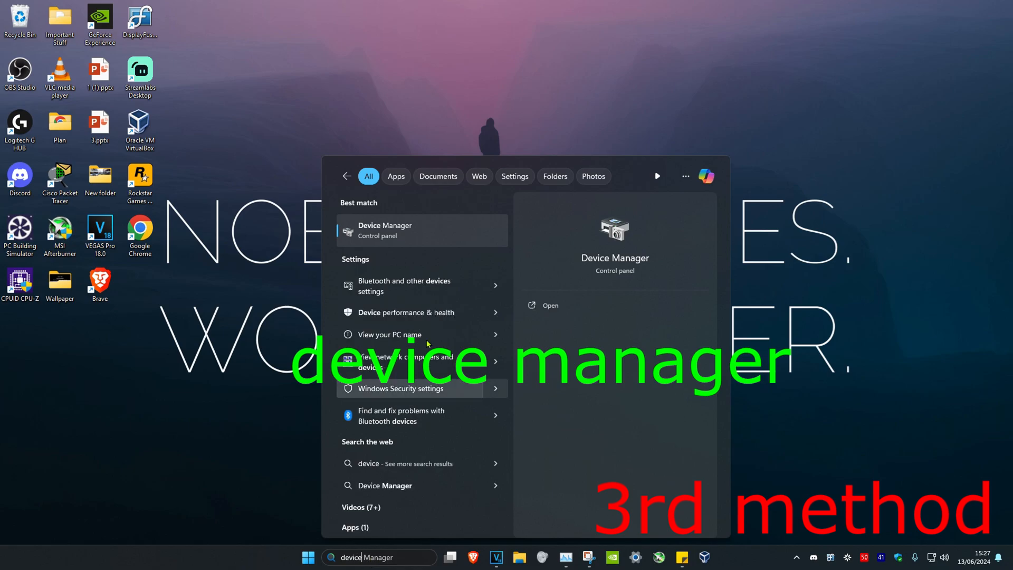
# Step: In Device Manager, locate the Acer KG241 P under Audio inputs and outputs
pyautogui.click(399, 230)
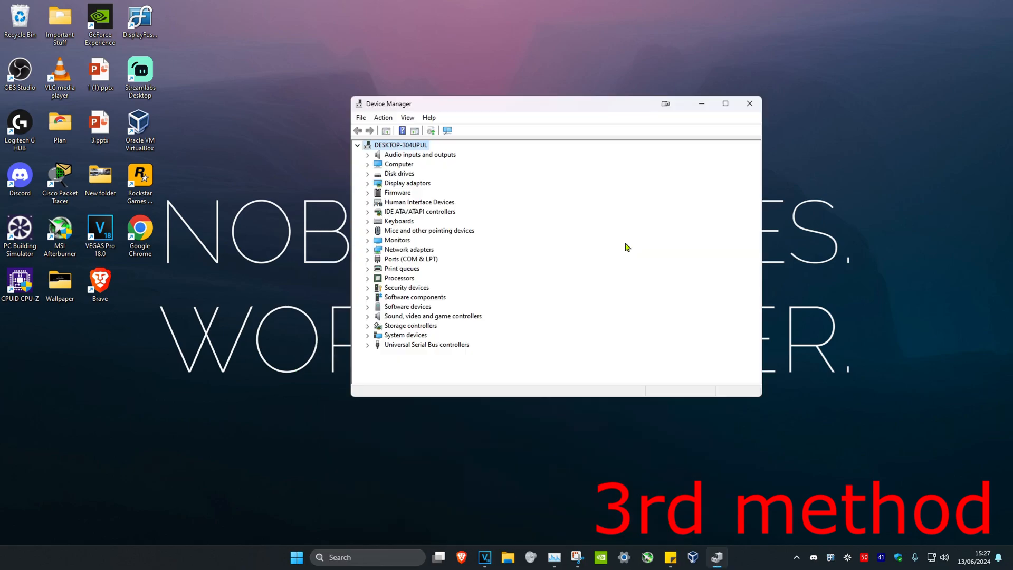
pyautogui.moveTo(563, 269)
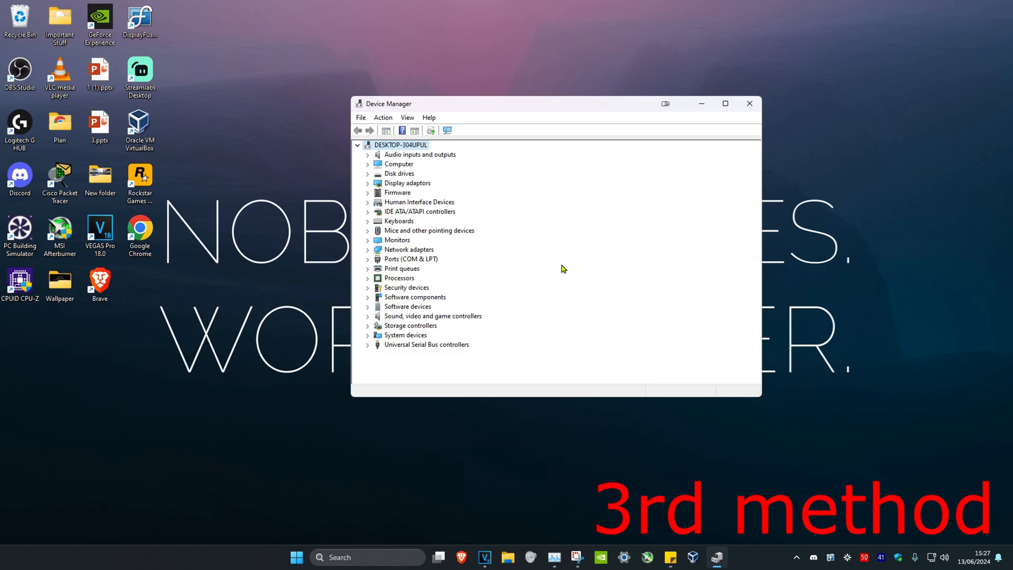
pyautogui.click(420, 154)
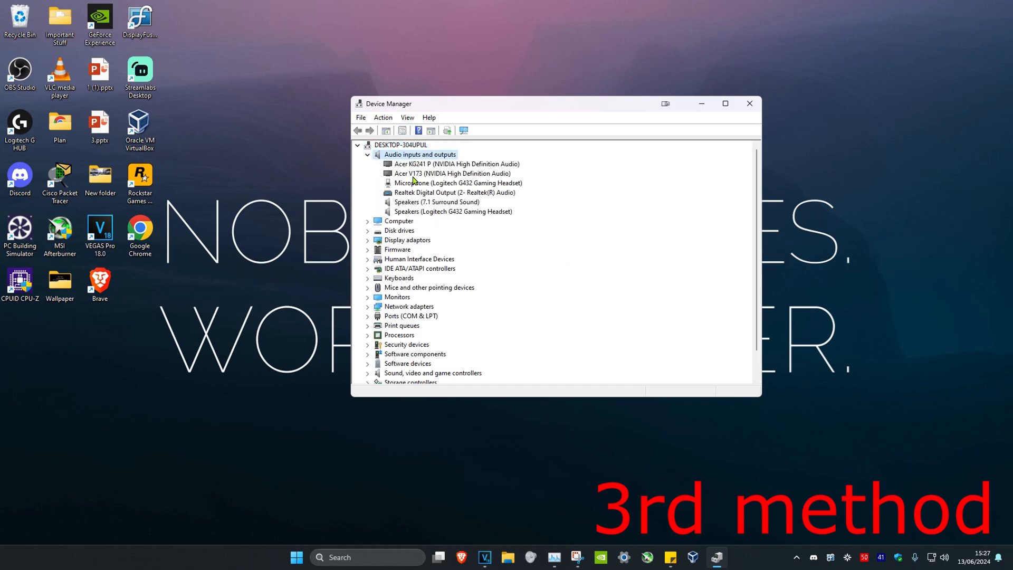
pyautogui.rightClick(439, 164)
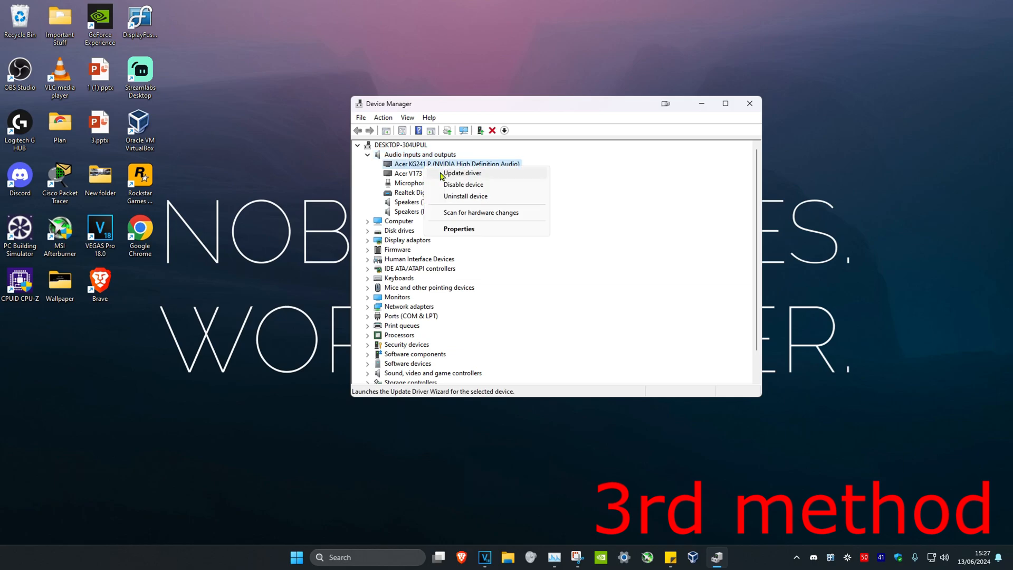
# Step: Update its driver with automatic search, which reports the best drivers already installed
pyautogui.click(460, 174)
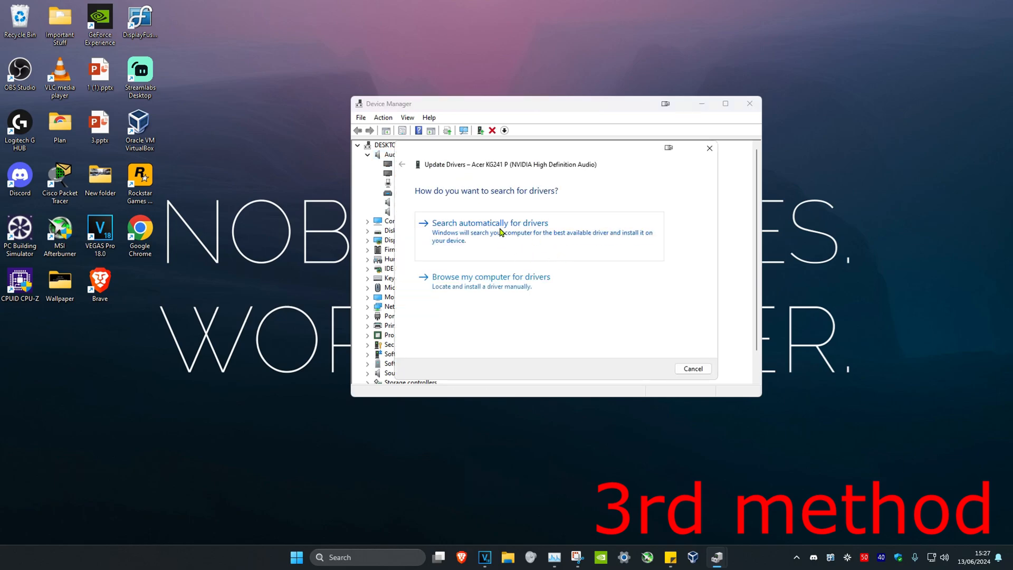
pyautogui.click(489, 223)
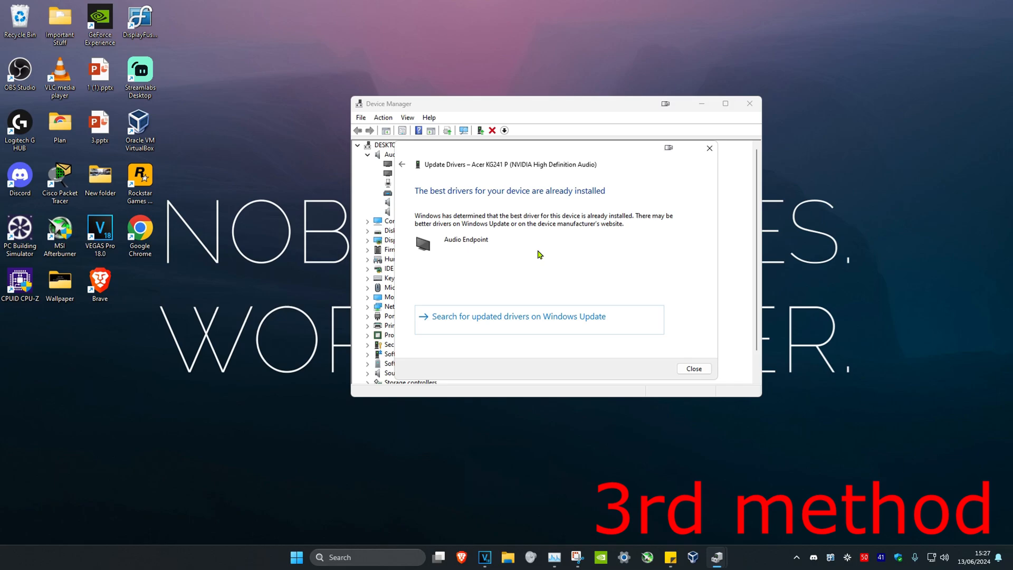
pyautogui.click(694, 369)
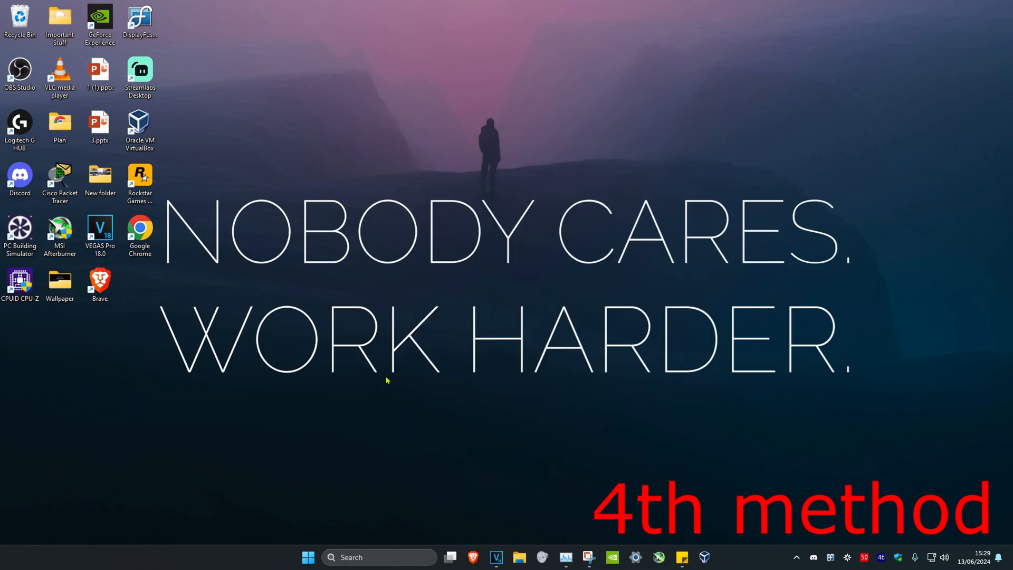
# Step: Run sfc /scannow in an administrator Command Prompt to start the system file check
pyautogui.write('cmd')
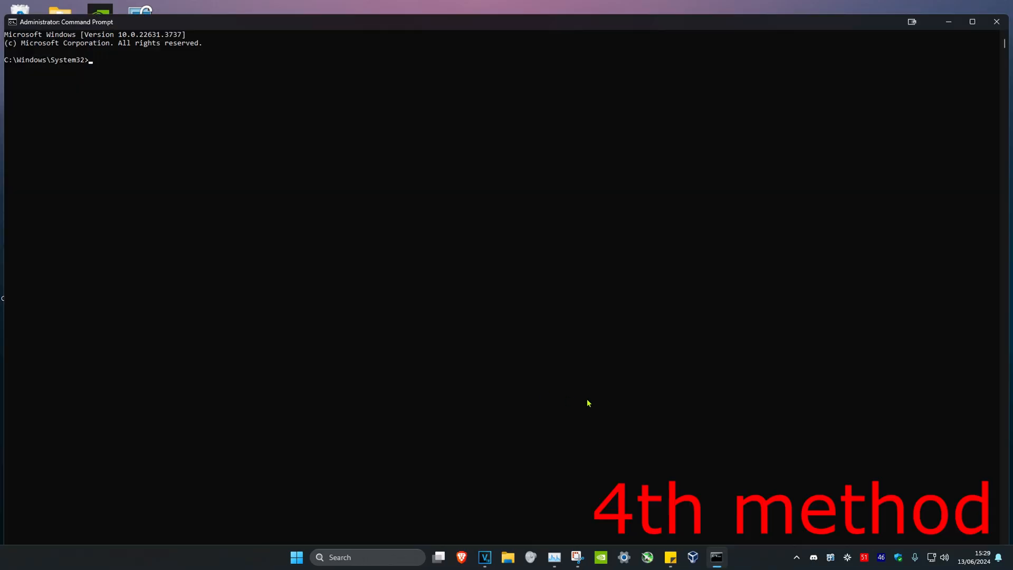
pyautogui.write('sfc /scan')
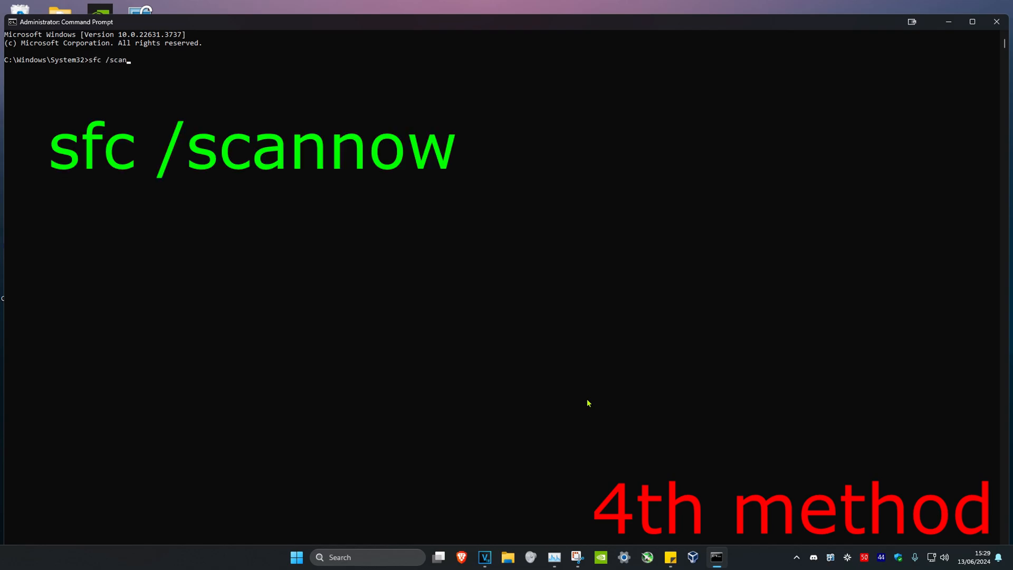
pyautogui.press('Enter')
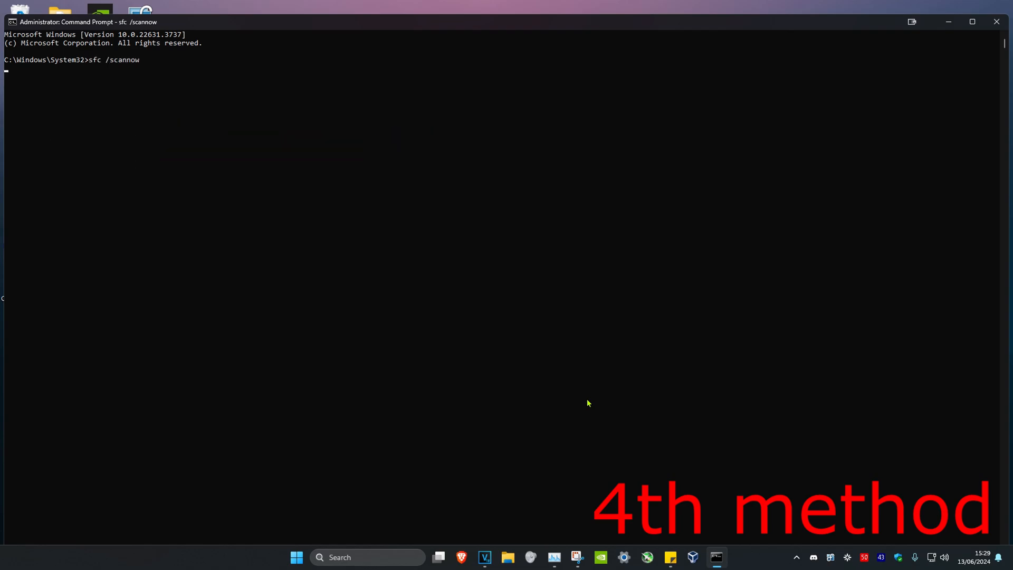